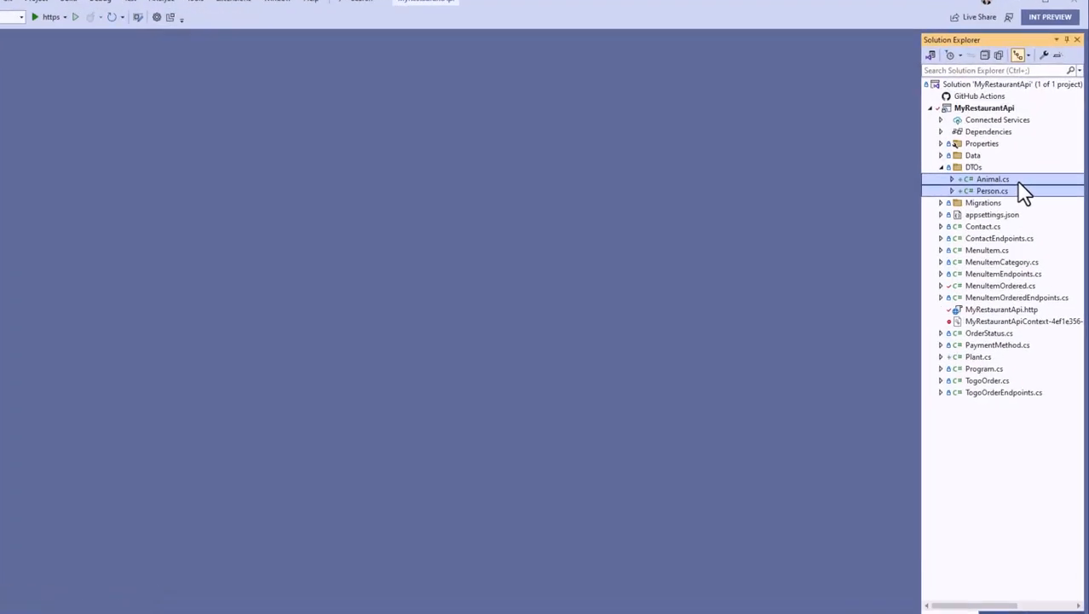
Run Compare Selected on Person.cs and Animal.cs from the Solution Explorer context menu.
right_click(992, 179)
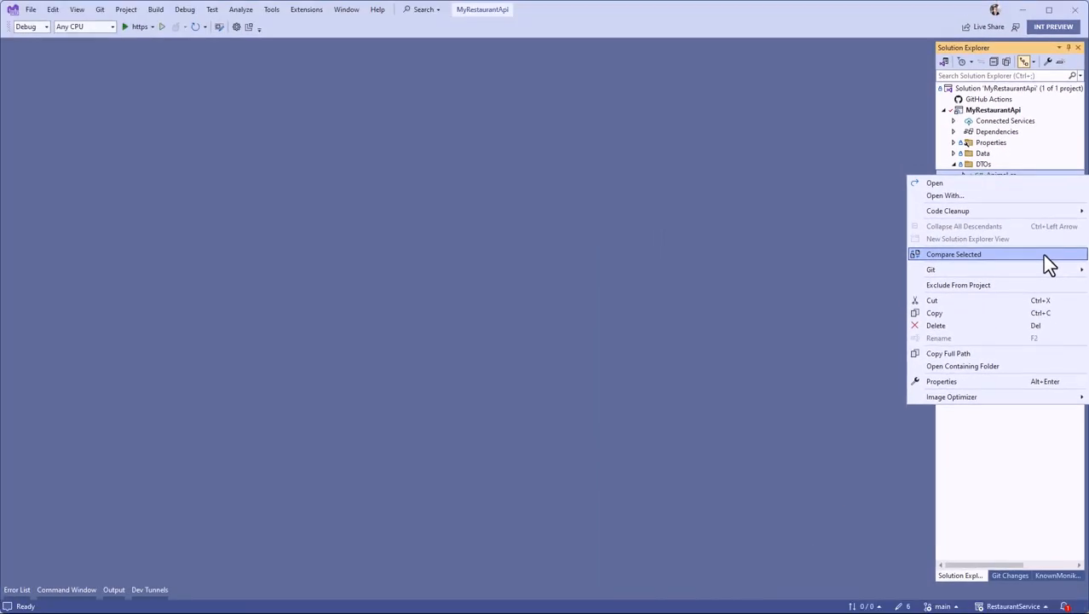
left_click(953, 254)
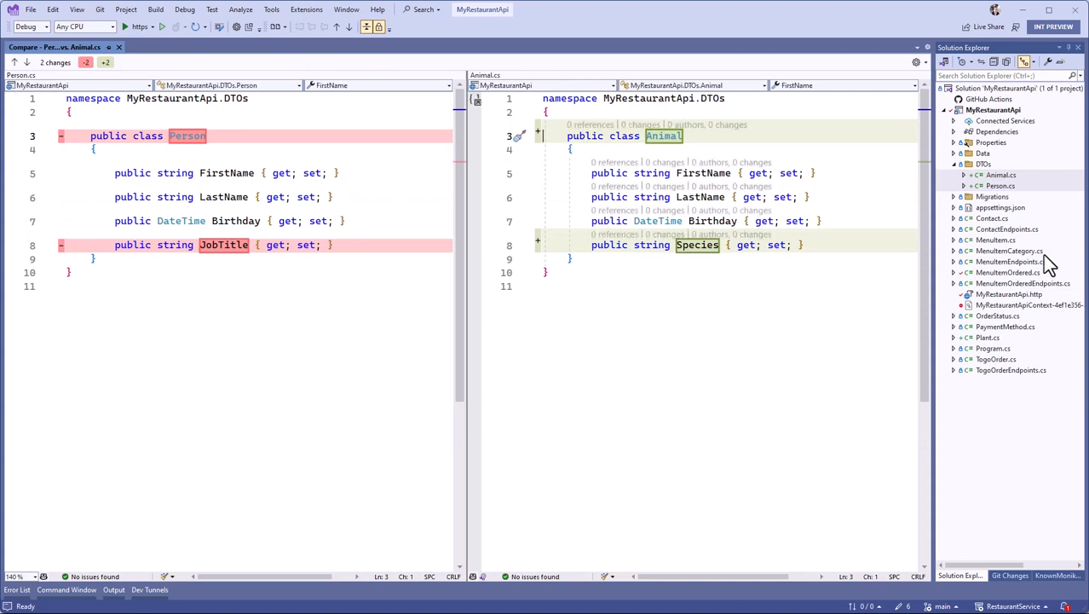
left_click(918, 61)
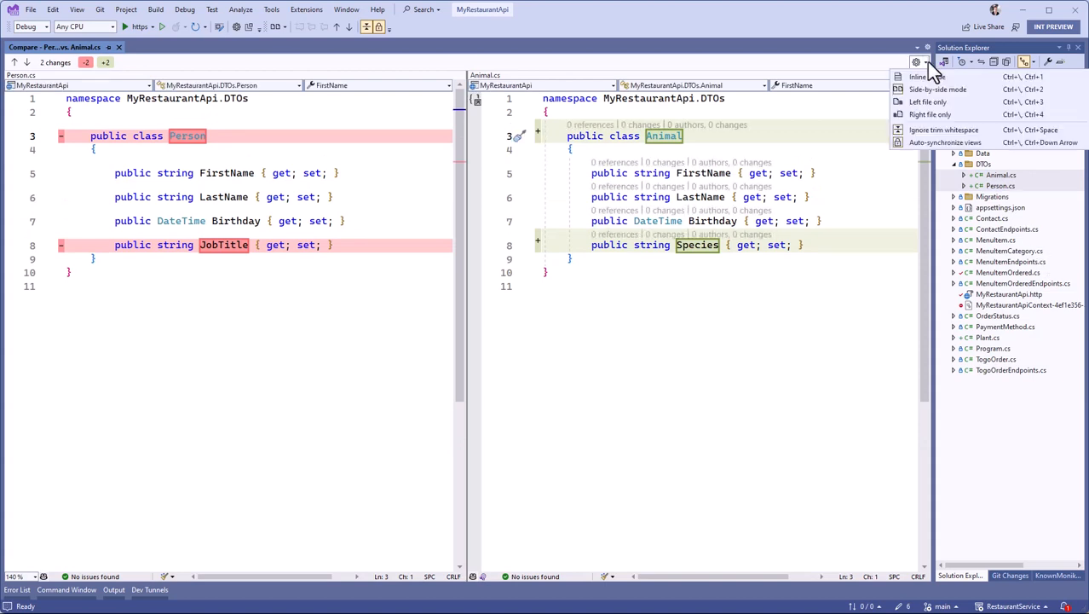
left_click(919, 77)
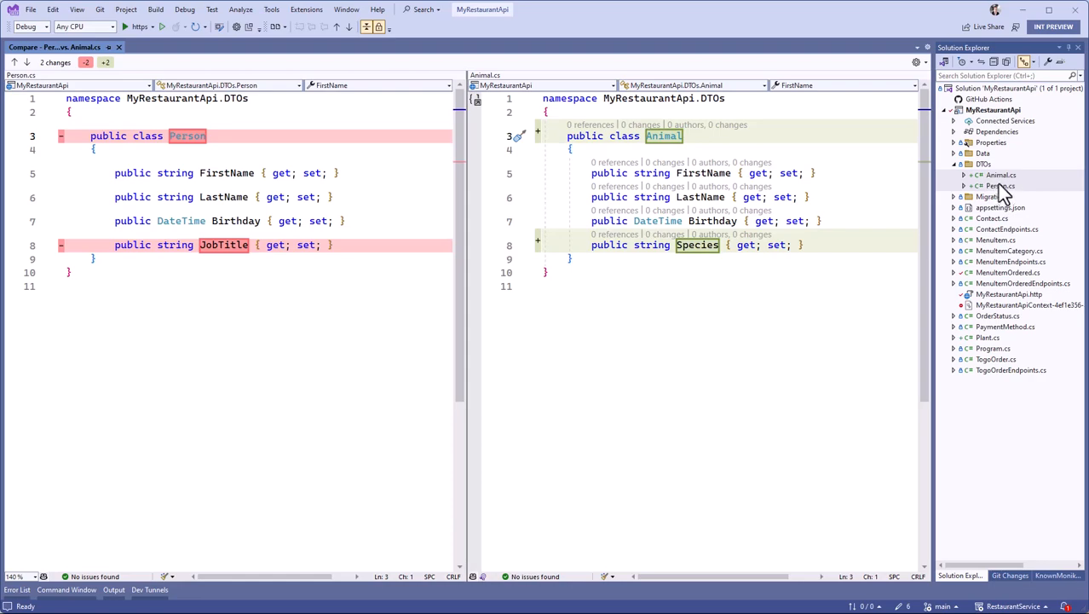
Select only Animal.cs and choose Compare With... from its context menu.
left_click(999, 175)
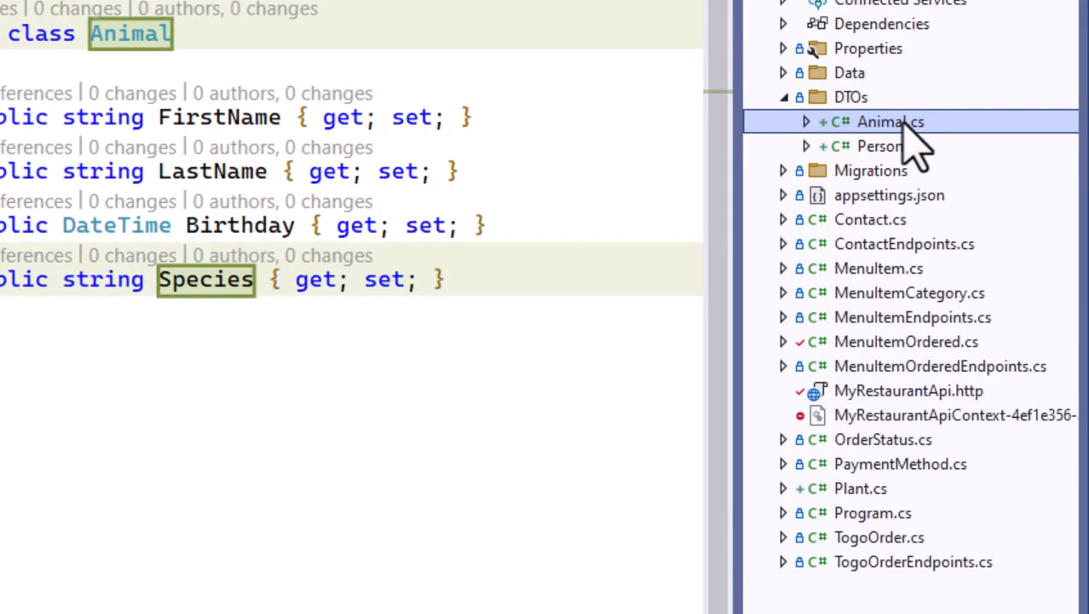
right_click(891, 121)
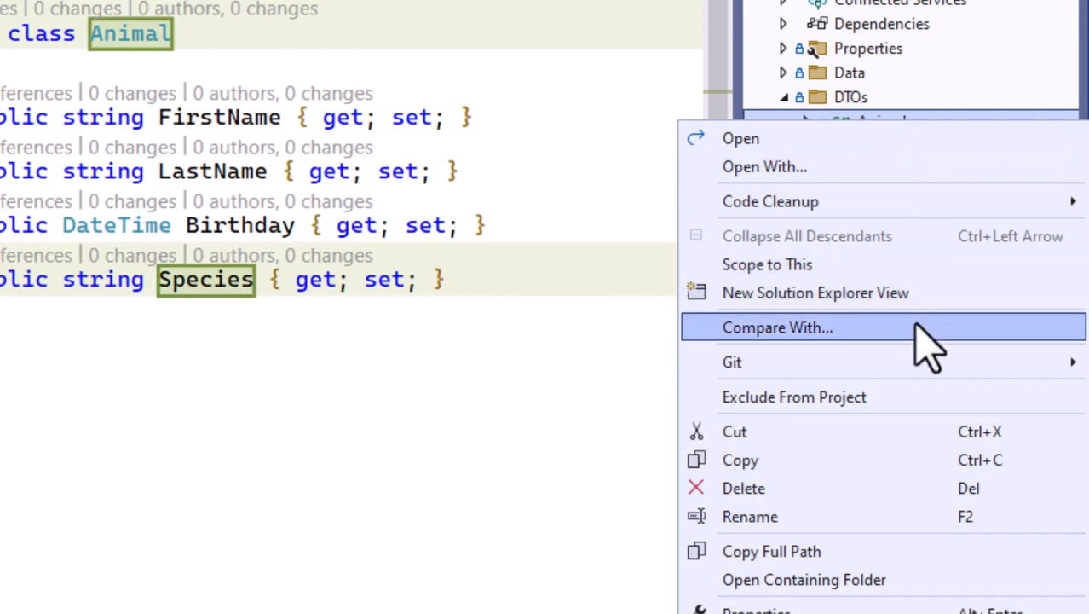
left_click(776, 327)
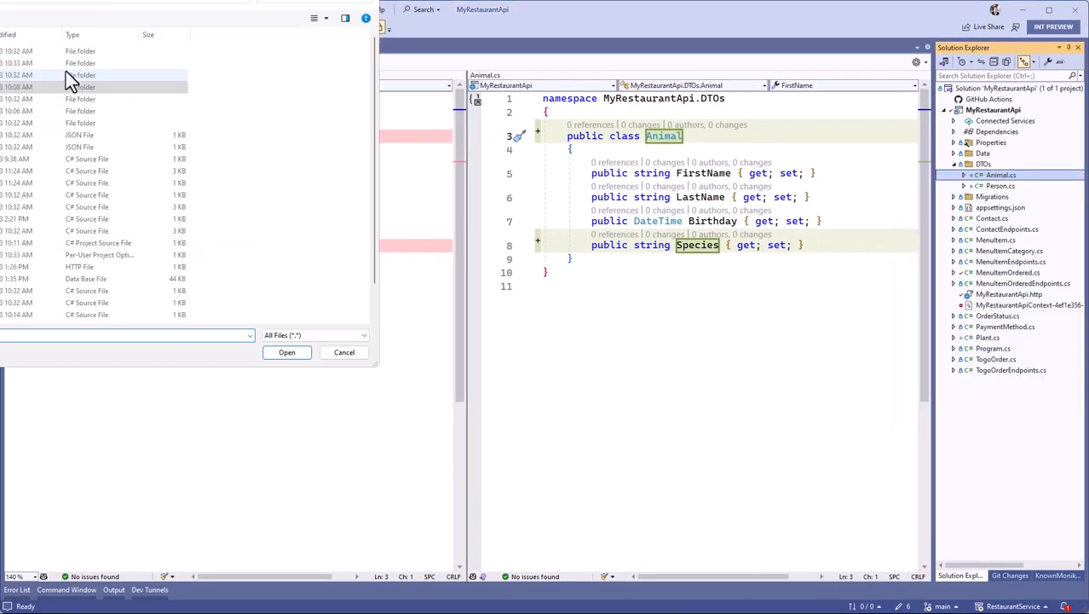